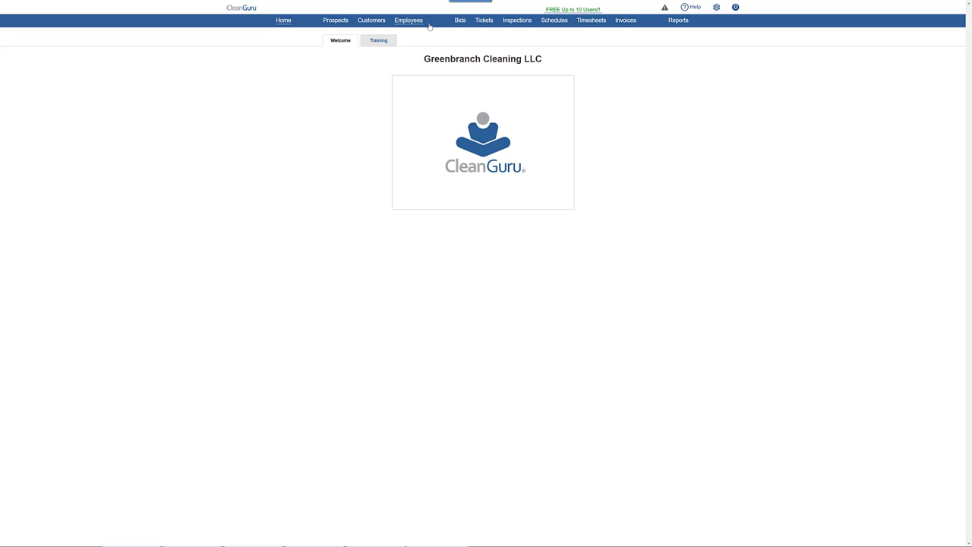
# Go to the Employees area from the company home page.
pyautogui.click(407, 20)
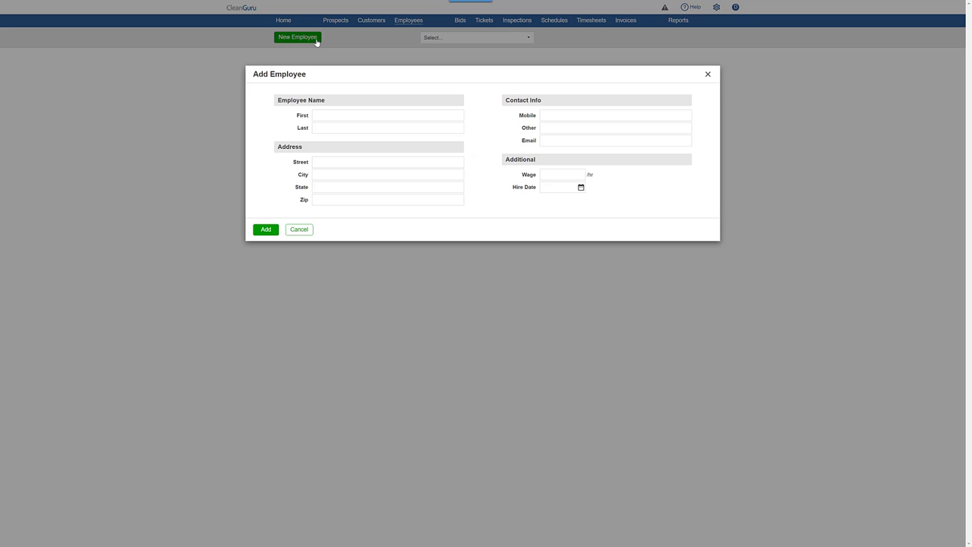
pyautogui.moveTo(338, 116)
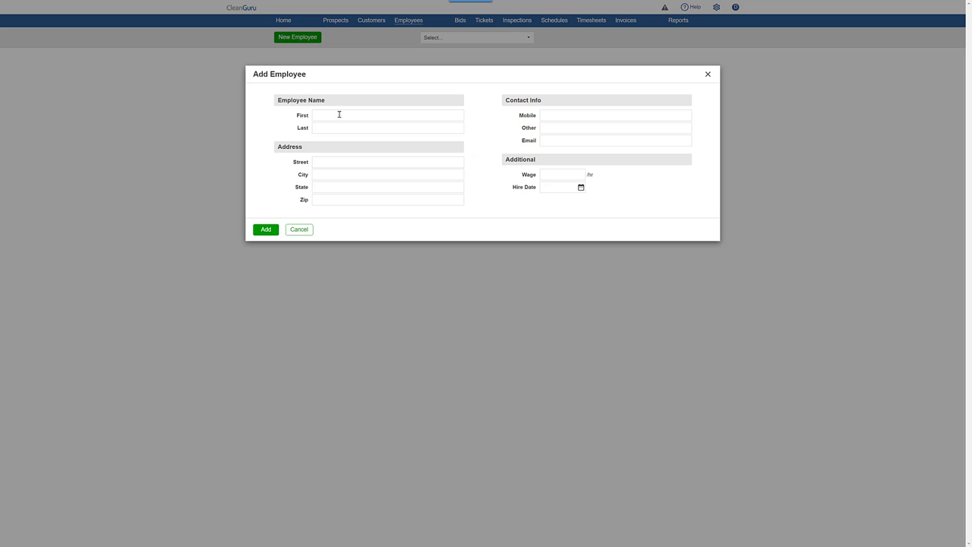
pyautogui.click(387, 115)
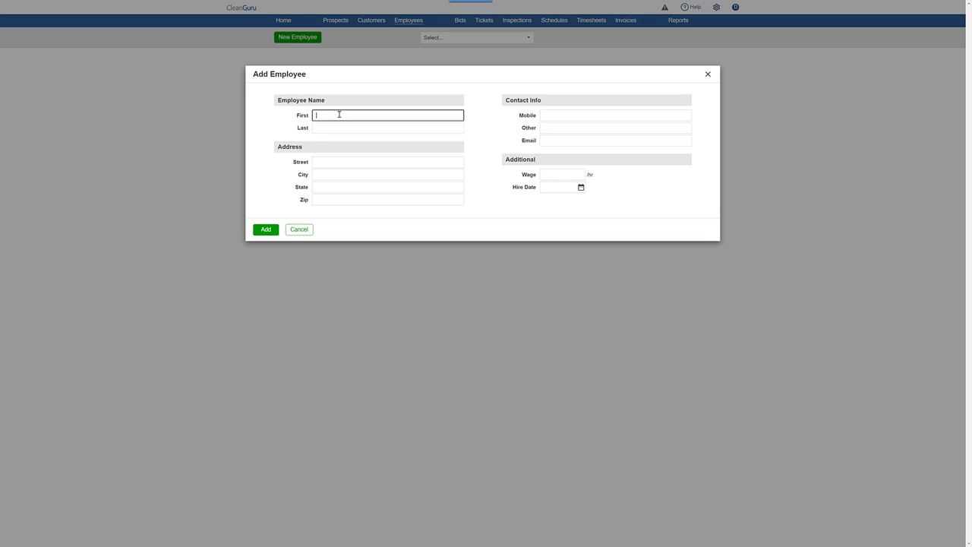
pyautogui.write('Ah')
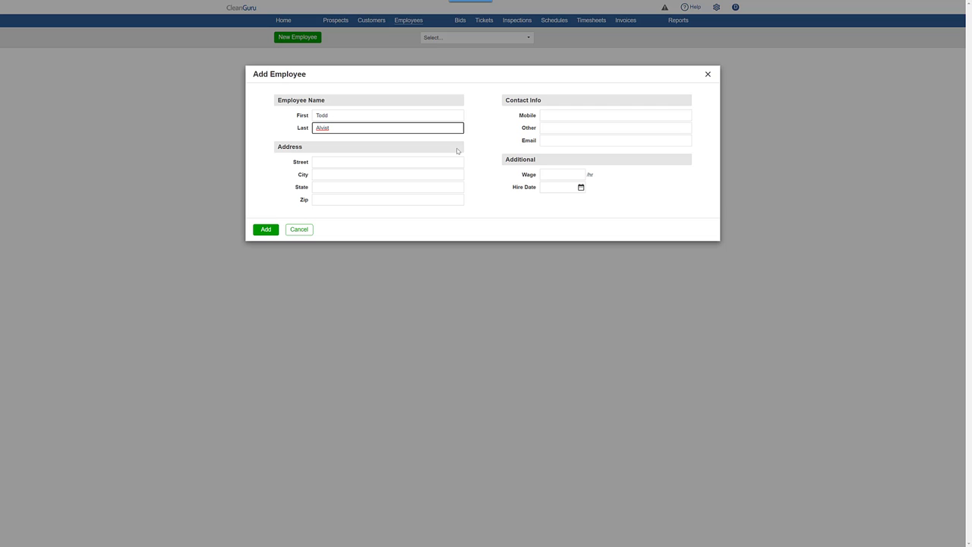
pyautogui.write('14')
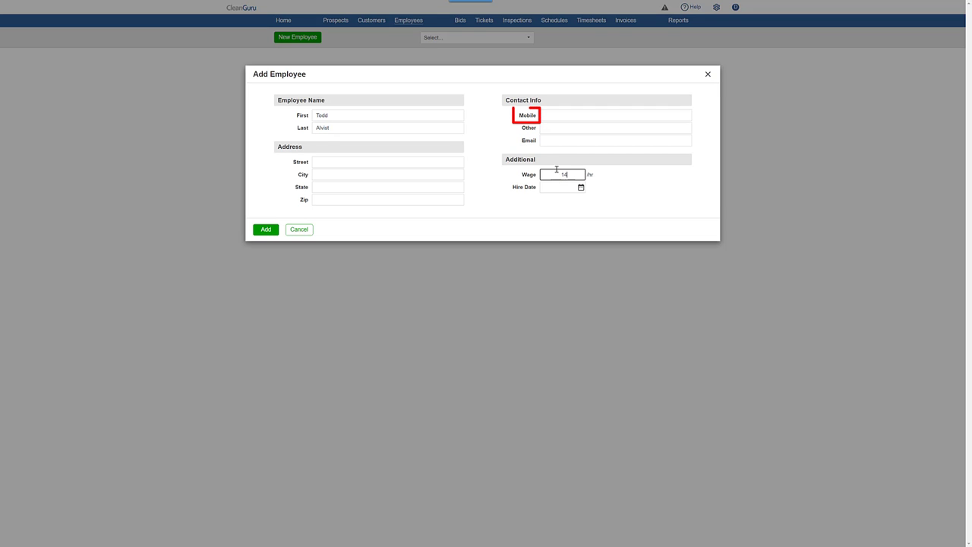
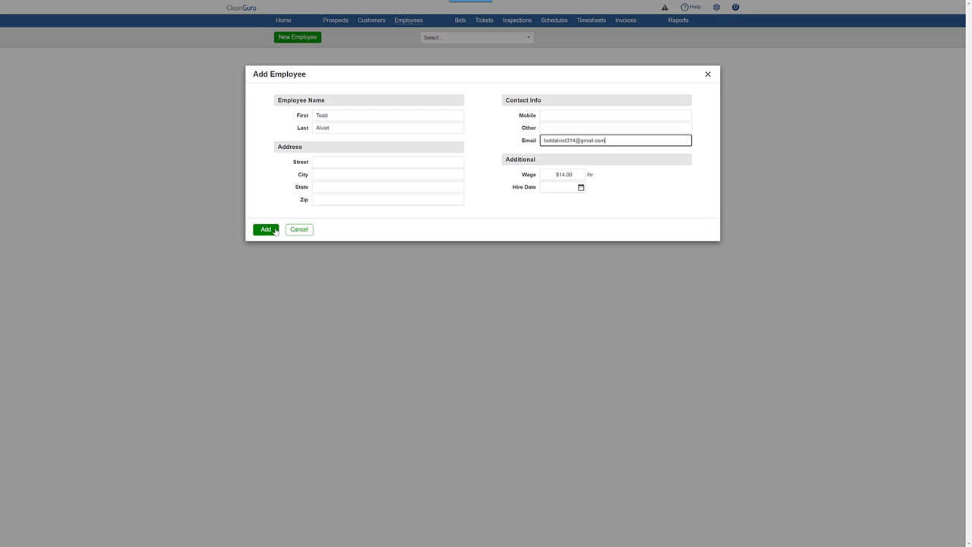
pyautogui.click(263, 230)
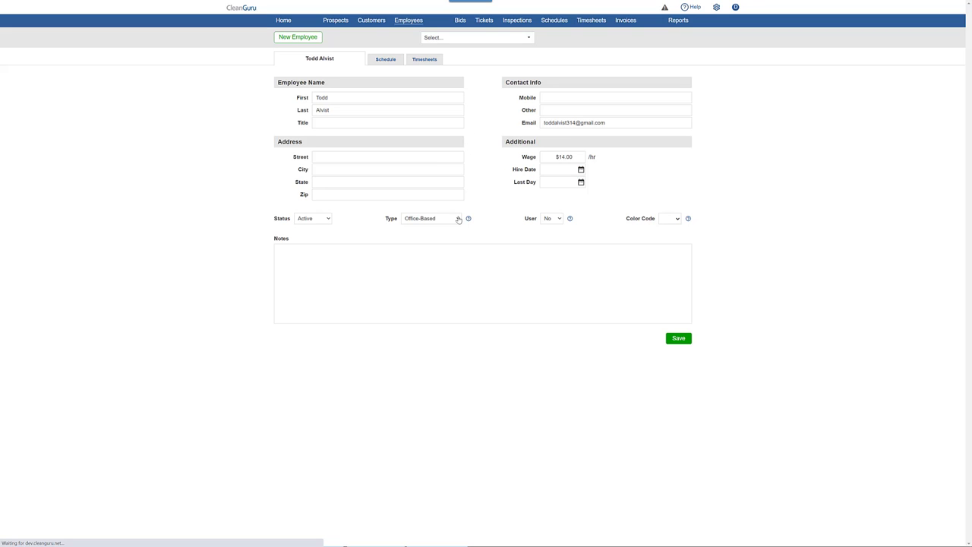
# Set the employee's type to Location-Based with user access Yes.
pyautogui.click(458, 218)
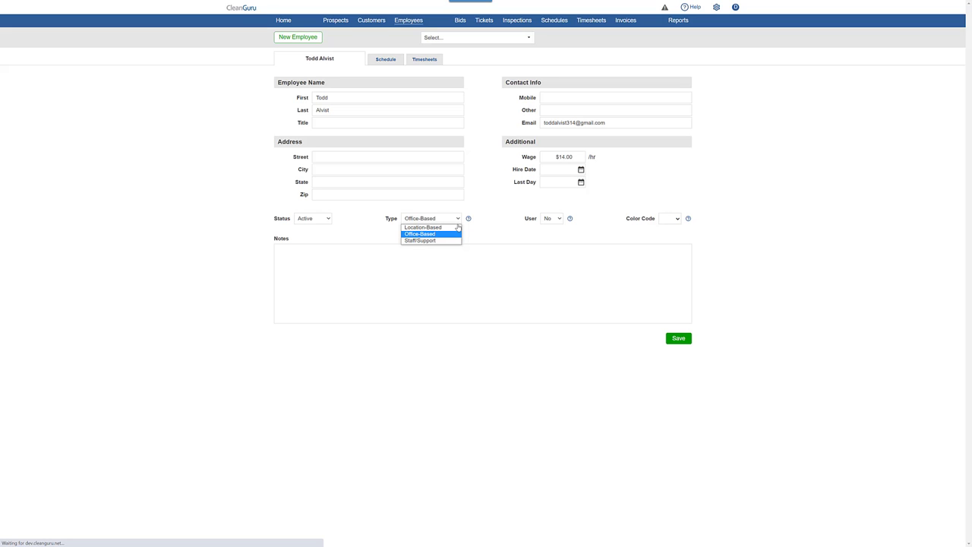
pyautogui.moveTo(422, 228)
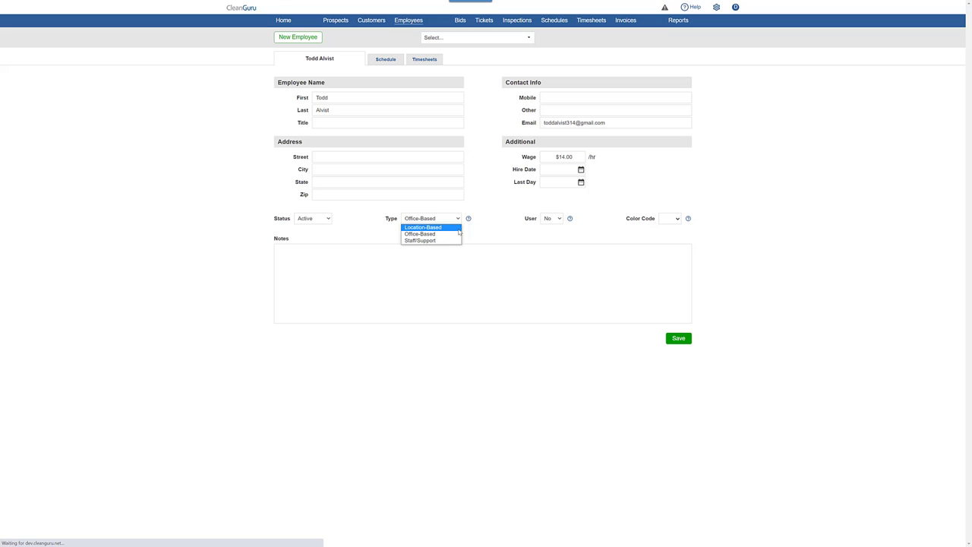
pyautogui.click(419, 234)
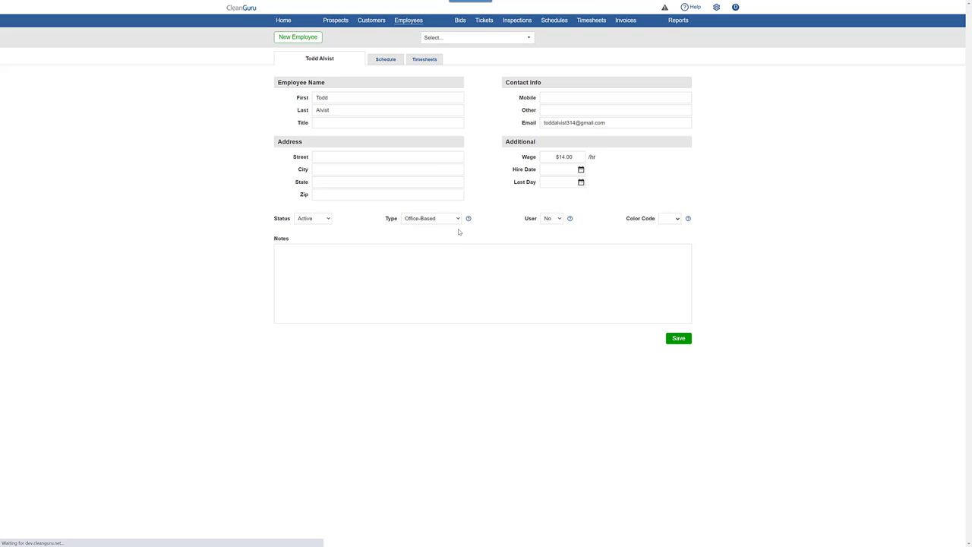
pyautogui.click(550, 218)
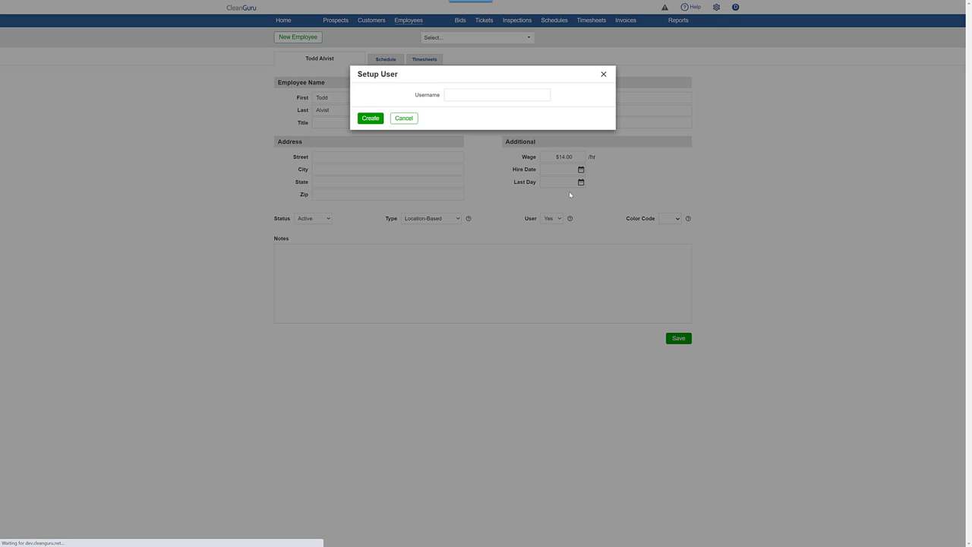
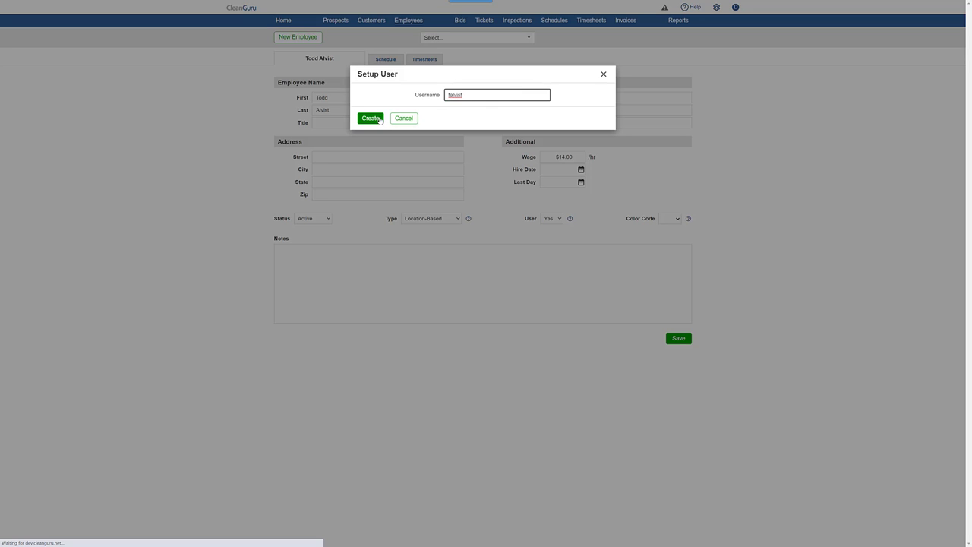
pyautogui.click(371, 118)
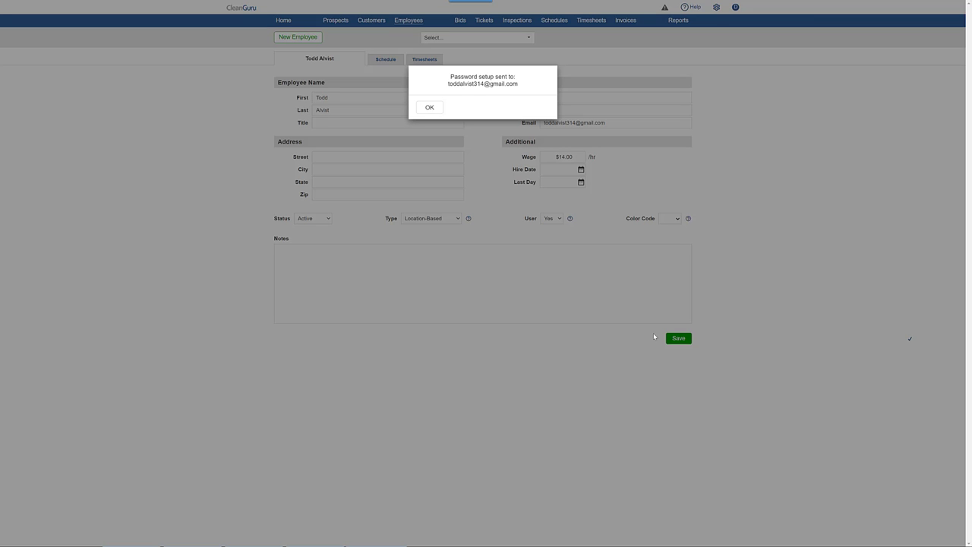
pyautogui.moveTo(602, 269)
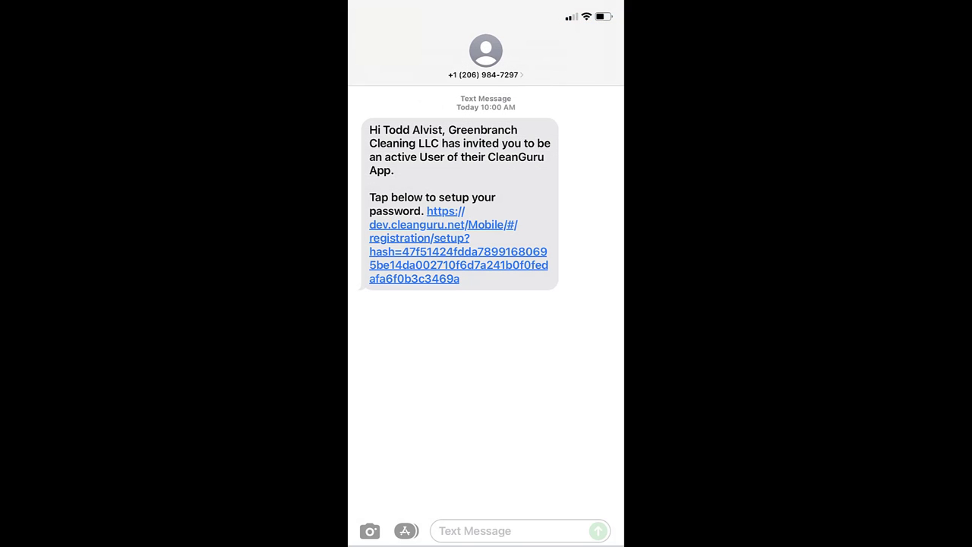
# Confirm the password message and save access settings with Tickets and Travel check-in enabled.
pyautogui.click(444, 225)
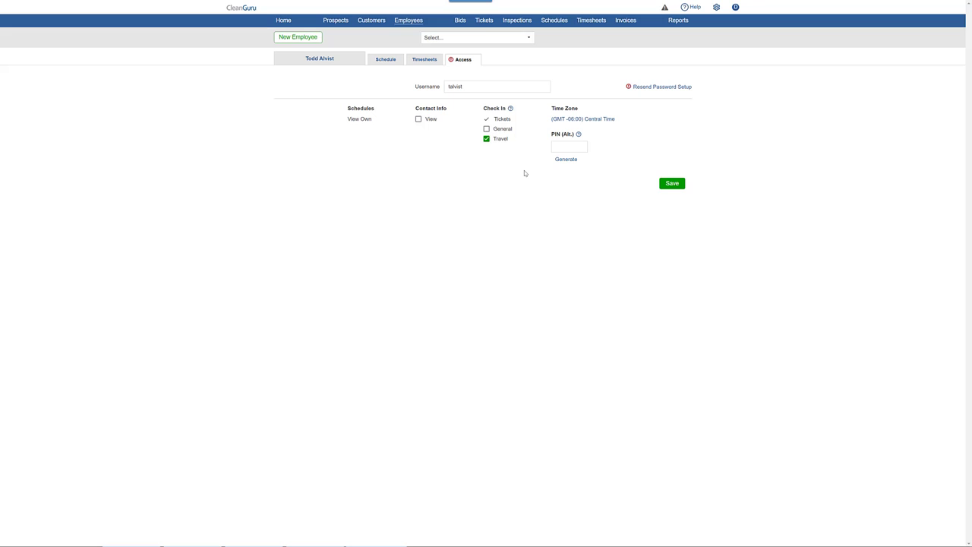
pyautogui.click(671, 182)
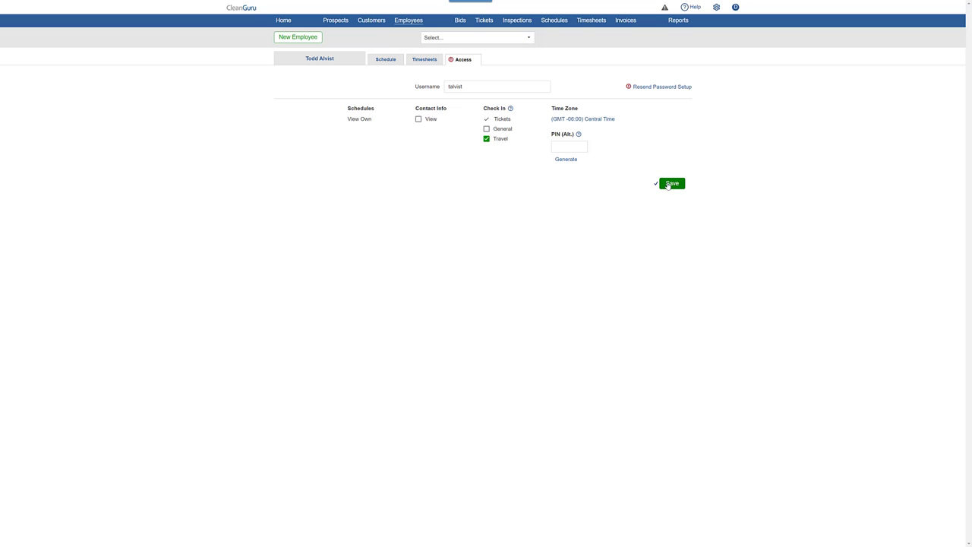